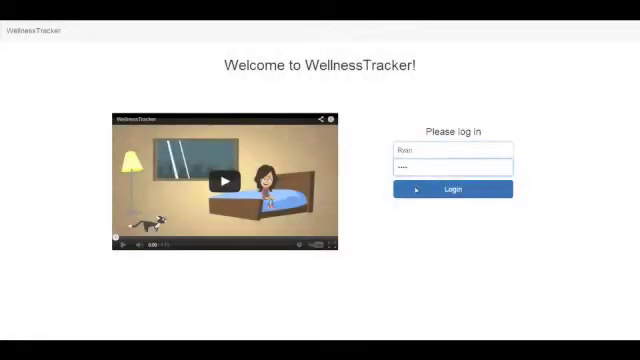
Log in as the patient and view the Sleep Time graph over 1 and 6 months
left_click(452, 189)
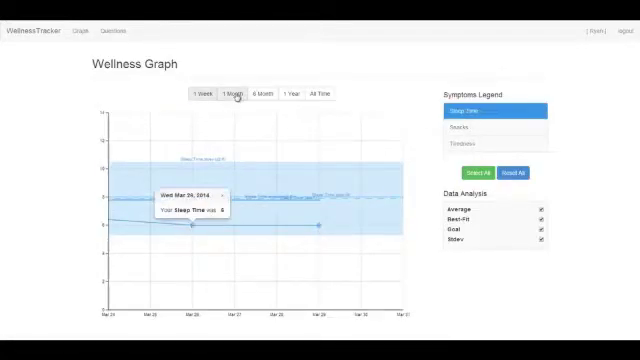
left_click(260, 93)
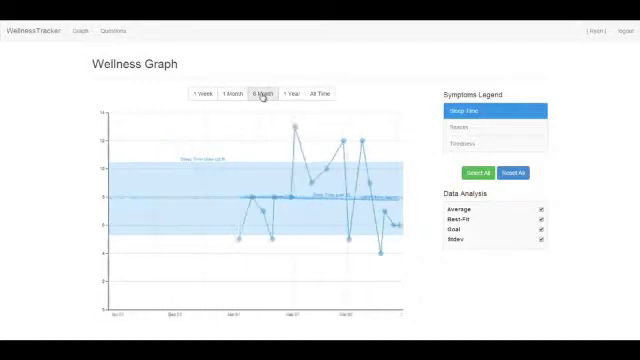
left_click(232, 93)
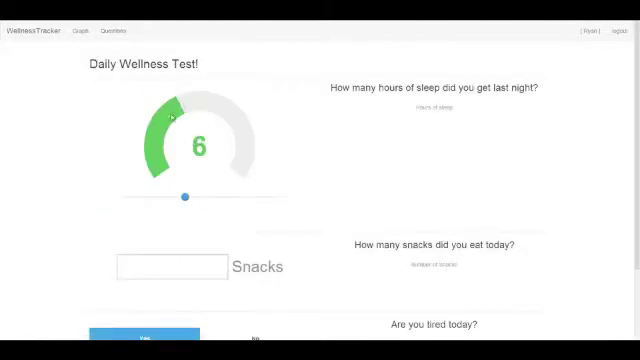
Set last night's sleep to 8 hours, scroll the test, and log out of the patient account
left_click_drag(188, 195, 168, 195)
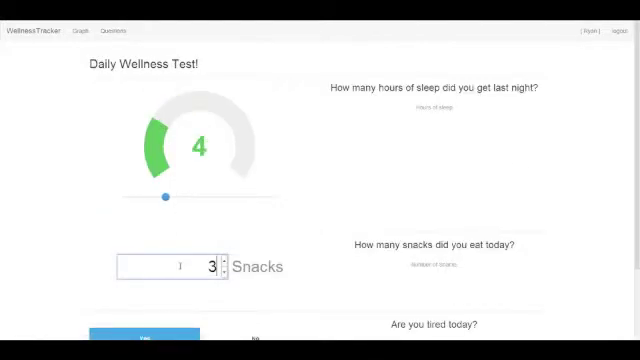
scroll("down", 3)
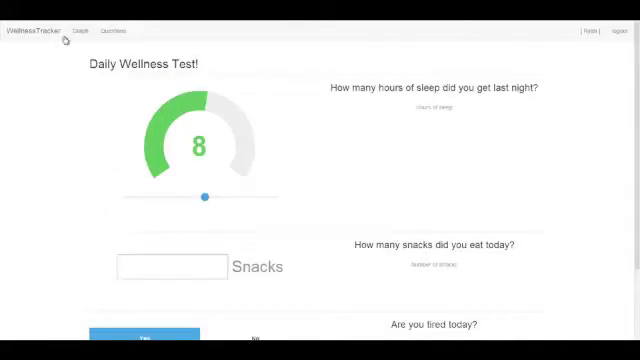
left_click(77, 31)
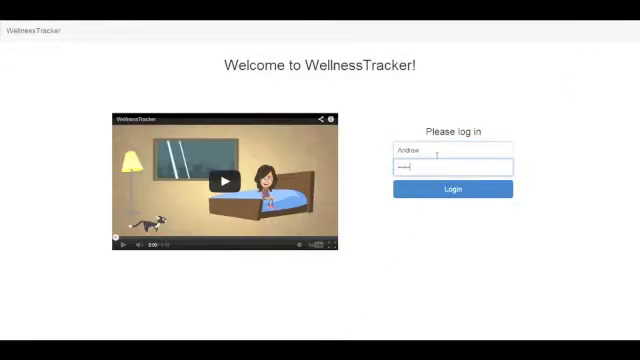
Log in as the doctor and select Ryan from the Patient List
left_click(453, 189)
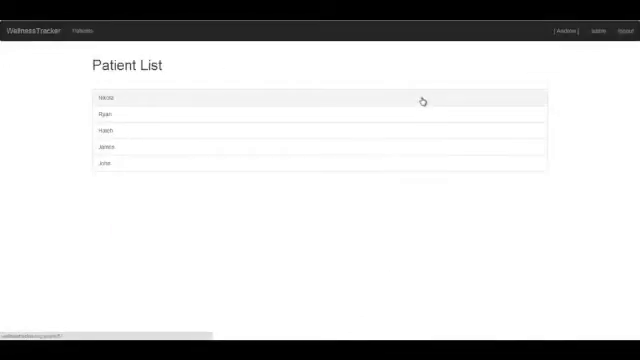
left_click(101, 116)
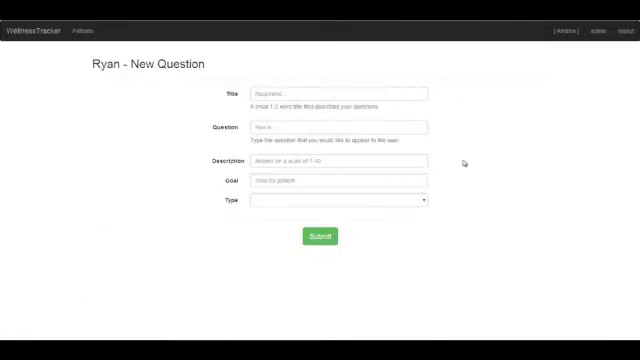
Enter 'Weight' as the question title and 'Pounds' as the units
type("Weight")
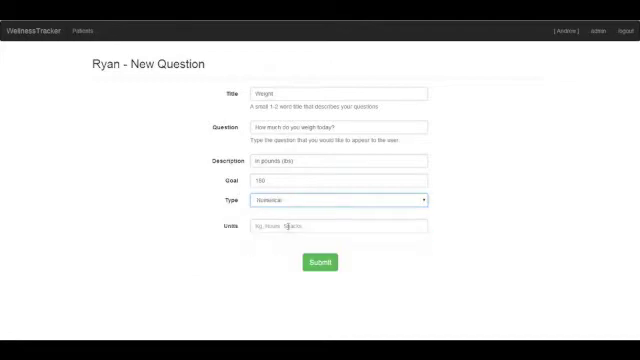
type("Pounds (l")
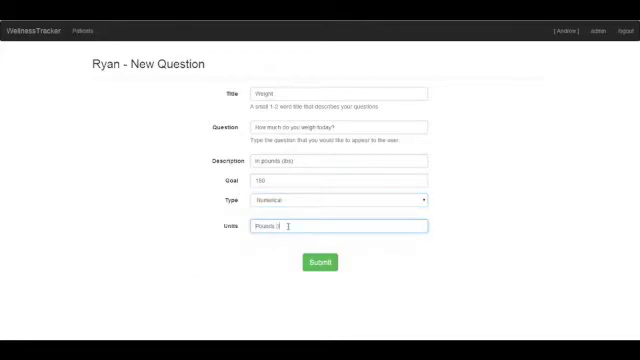